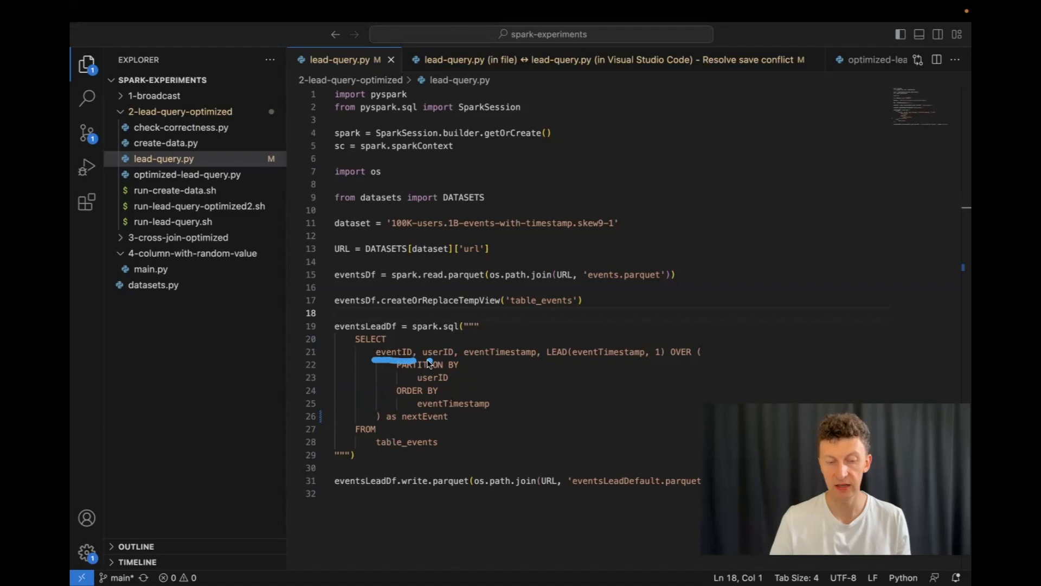
- Review Job 2's DAG visualization, then its active stage at 126/127 tasks and pending 0/1000 stage
{"action": "left_click_drag", "start_coordinate": [430, 364], "coordinate": [583, 365]}
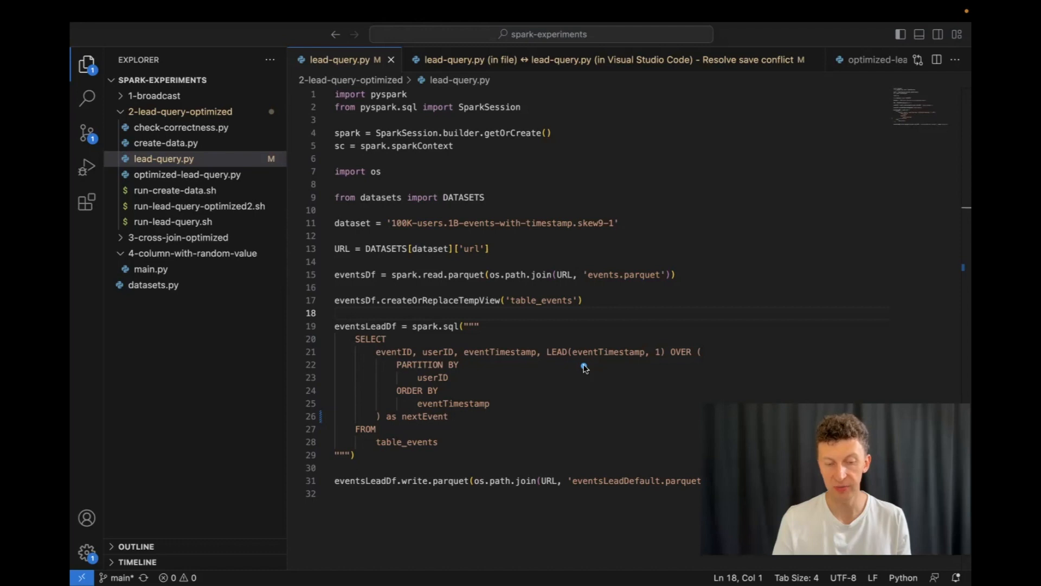
{"action": "mouse_move", "coordinate": [545, 223]}
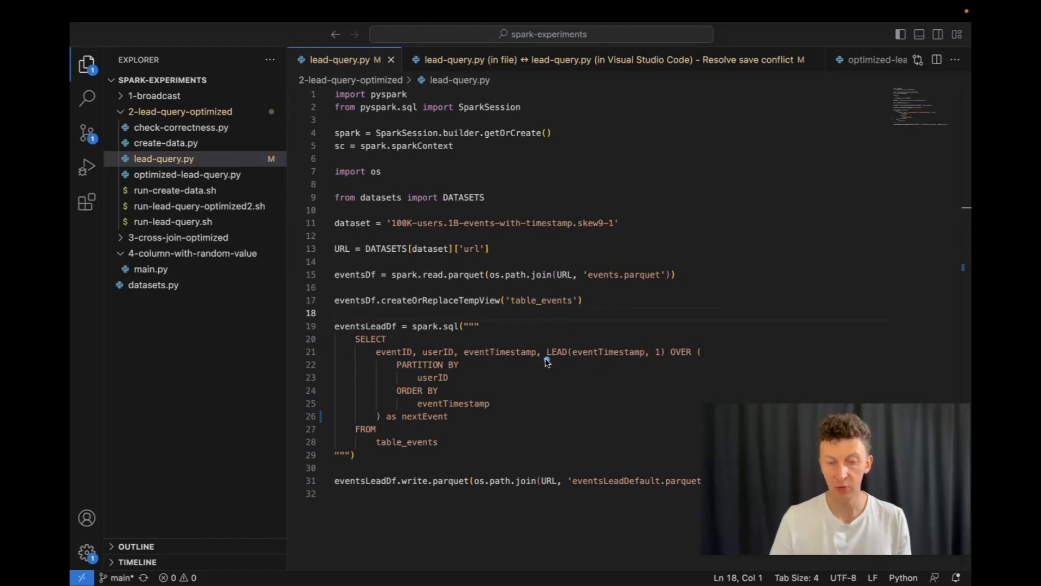
{"action": "left_click_drag", "start_coordinate": [545, 365], "coordinate": [688, 364]}
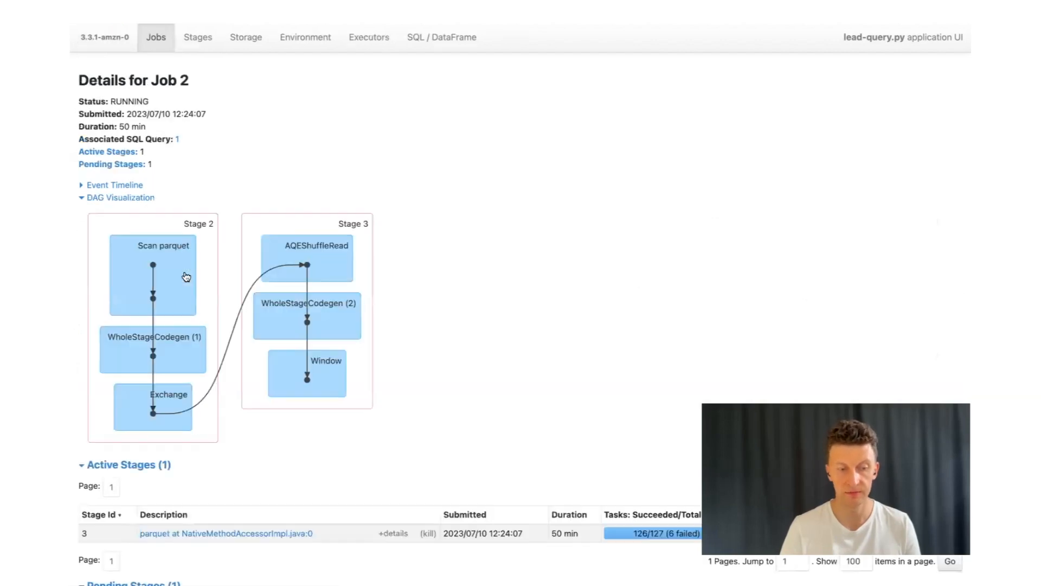
{"action": "scroll", "scroll_direction": "down", "scroll_amount": 3}
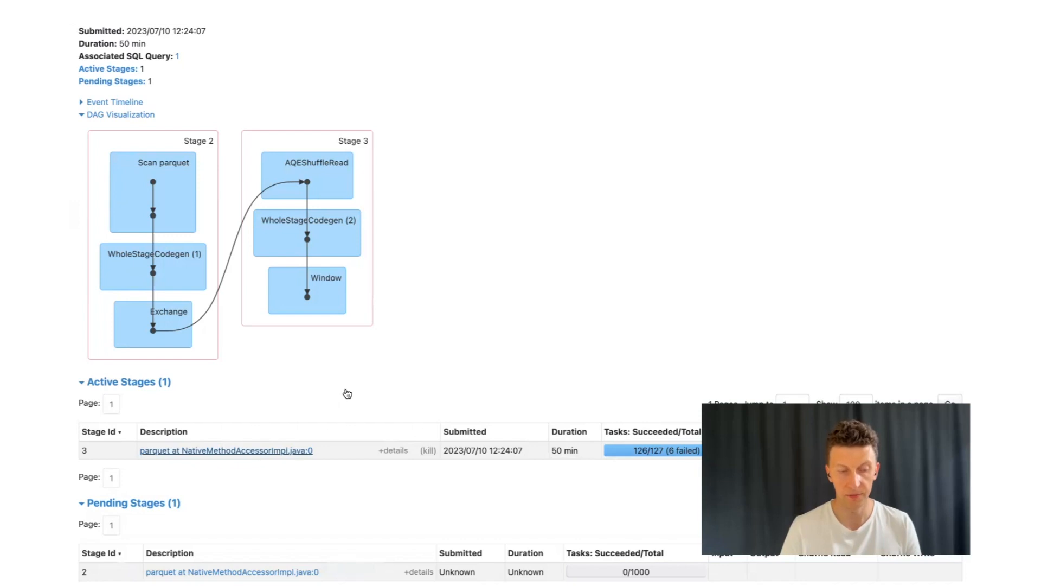
- Bring up active Stage 3's details and expand its Event Timeline
{"action": "left_click", "coordinate": [226, 449]}
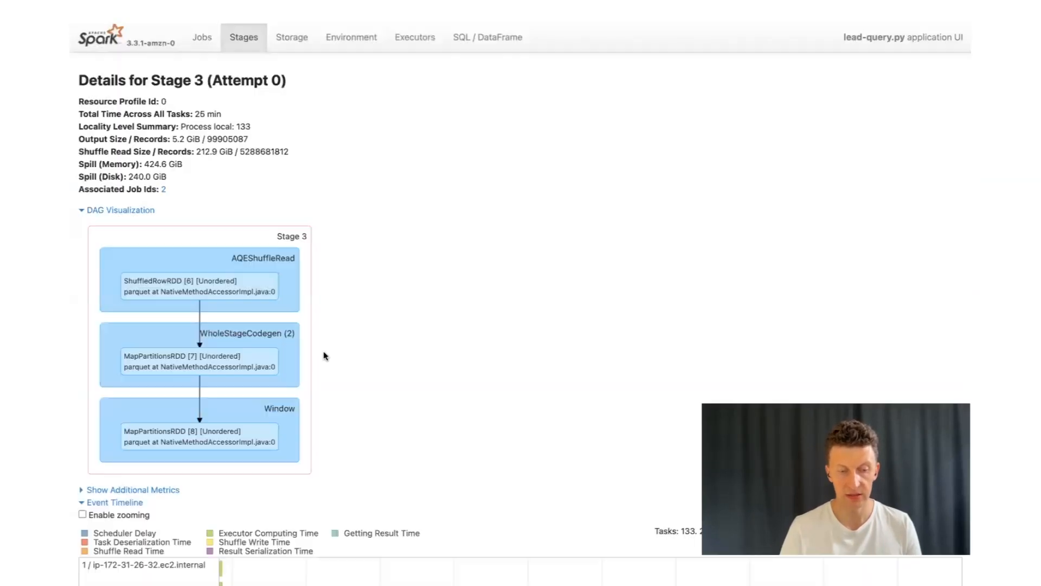
{"action": "scroll", "scroll_direction": "down", "scroll_amount": 3}
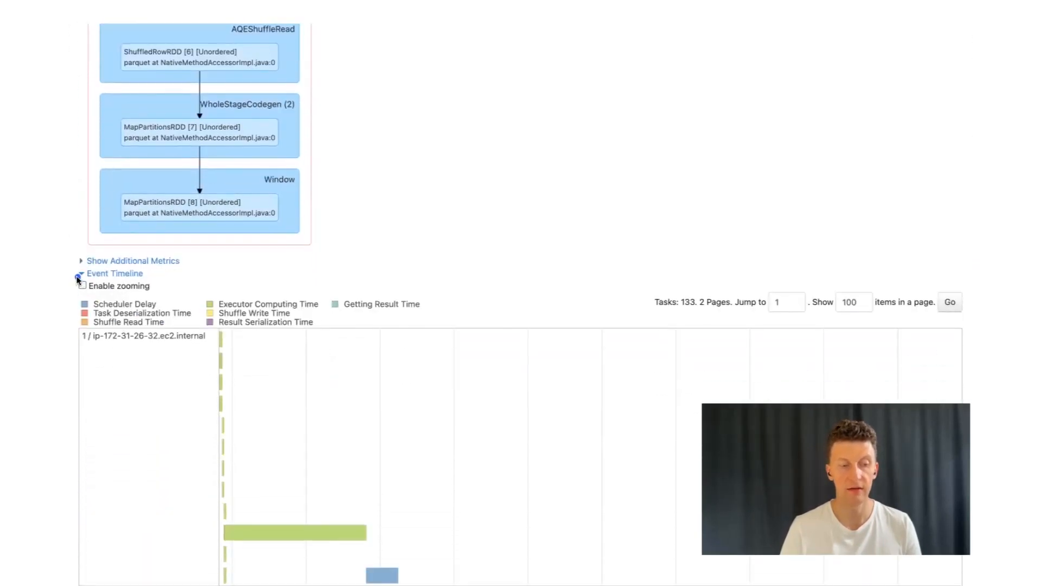
{"action": "left_click", "coordinate": [82, 285]}
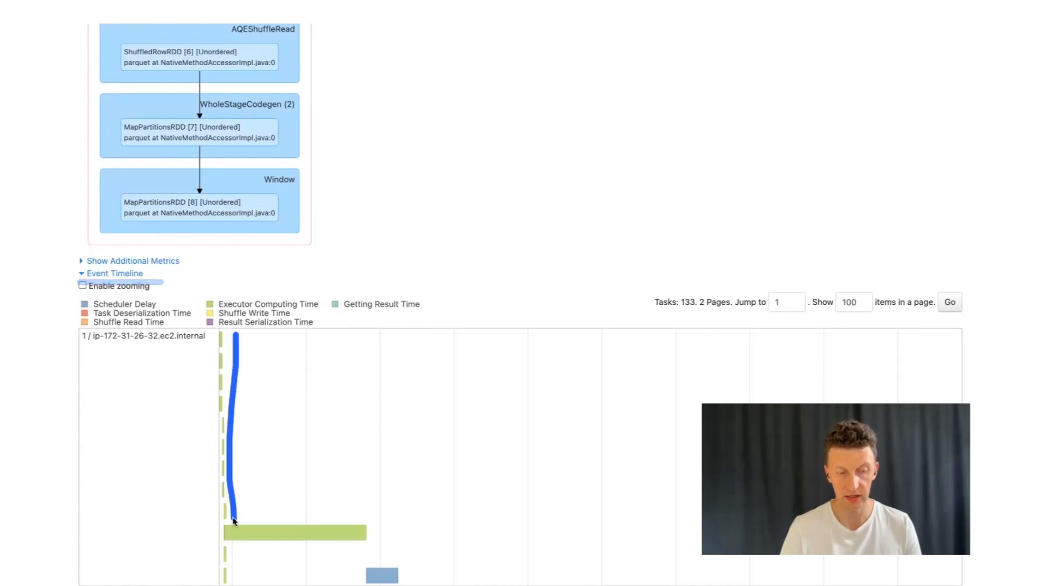
{"action": "left_click", "coordinate": [82, 285]}
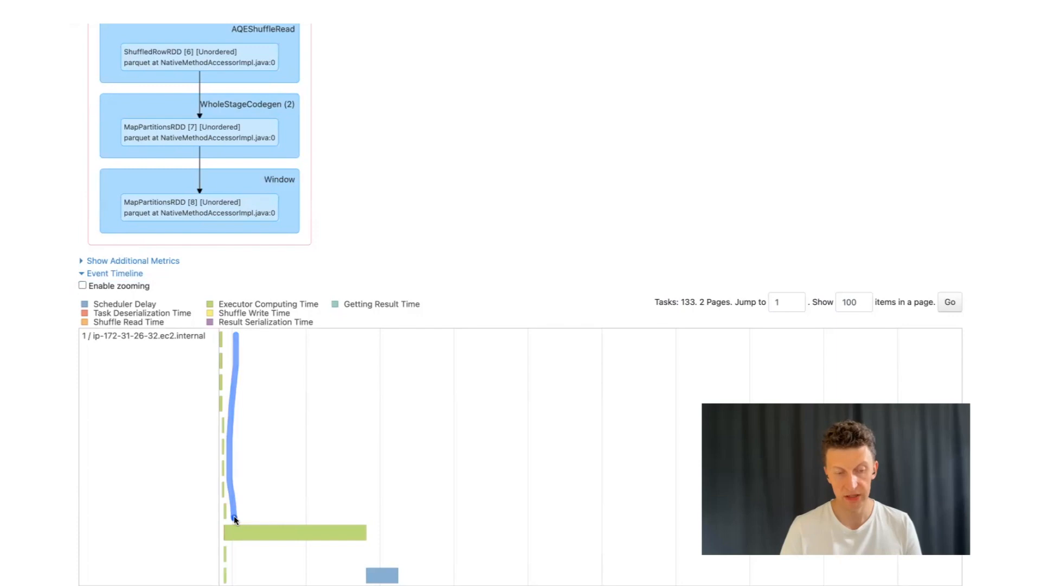
{"action": "mouse_move", "coordinate": [238, 528]}
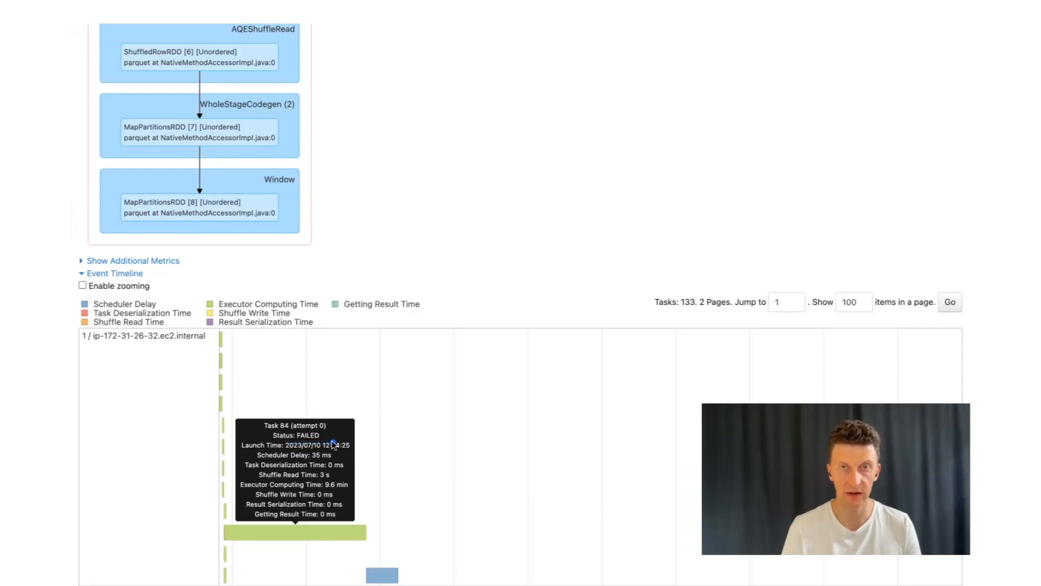
- Follow the timeline and task table to task 84's five failed attempts reading about 36 GiB
{"action": "scroll", "scroll_direction": "down", "scroll_amount": 3}
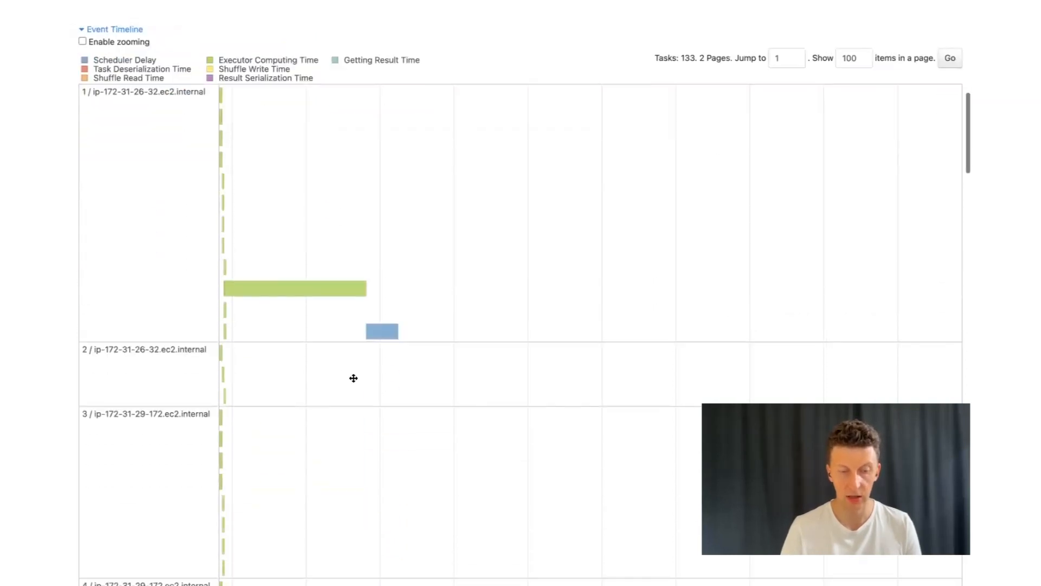
{"action": "scroll", "scroll_direction": "down", "scroll_amount": 3}
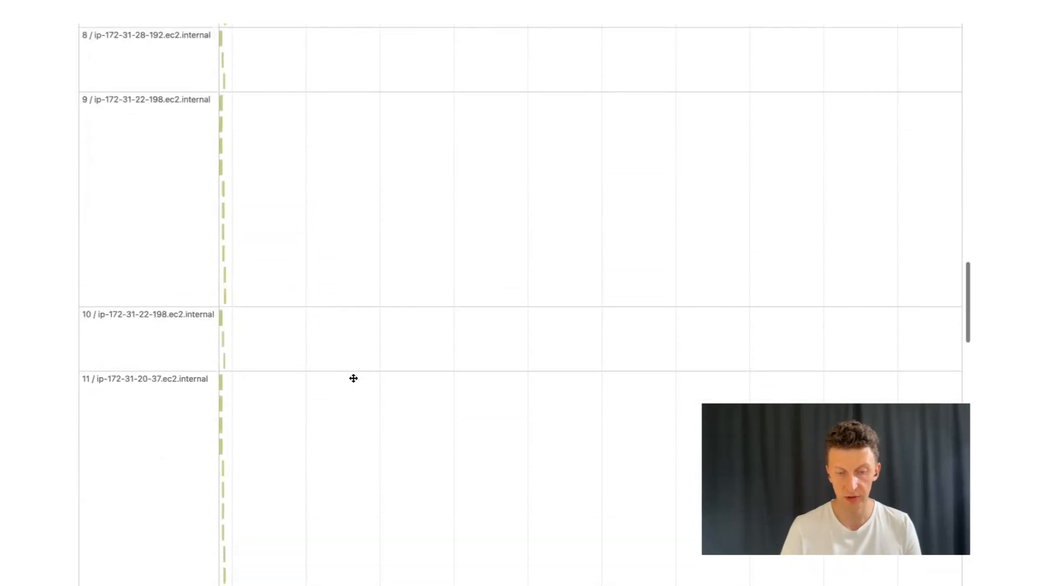
{"action": "scroll", "scroll_direction": "down", "scroll_amount": 3}
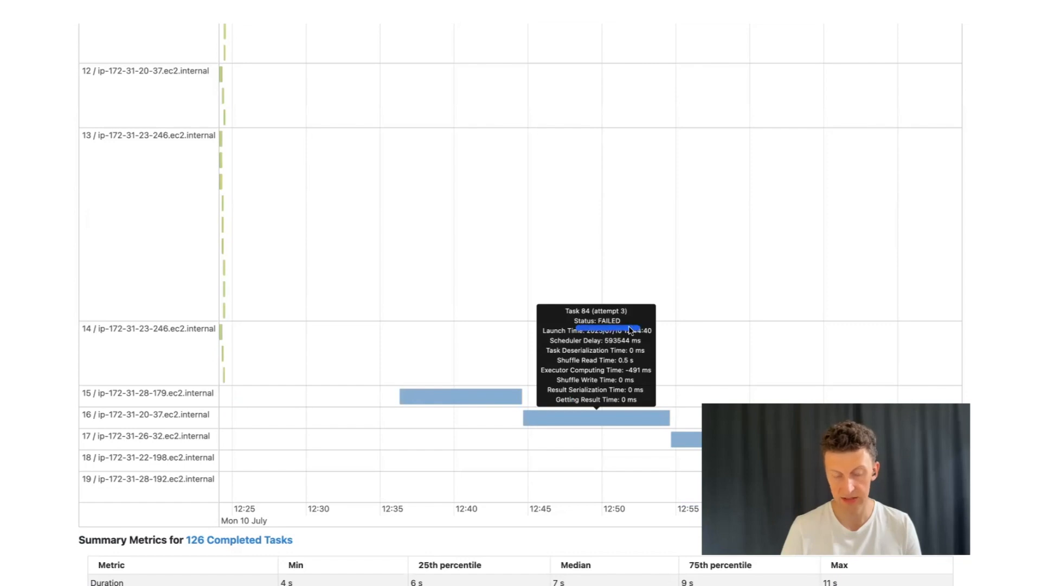
{"action": "scroll", "scroll_direction": "down", "scroll_amount": 3}
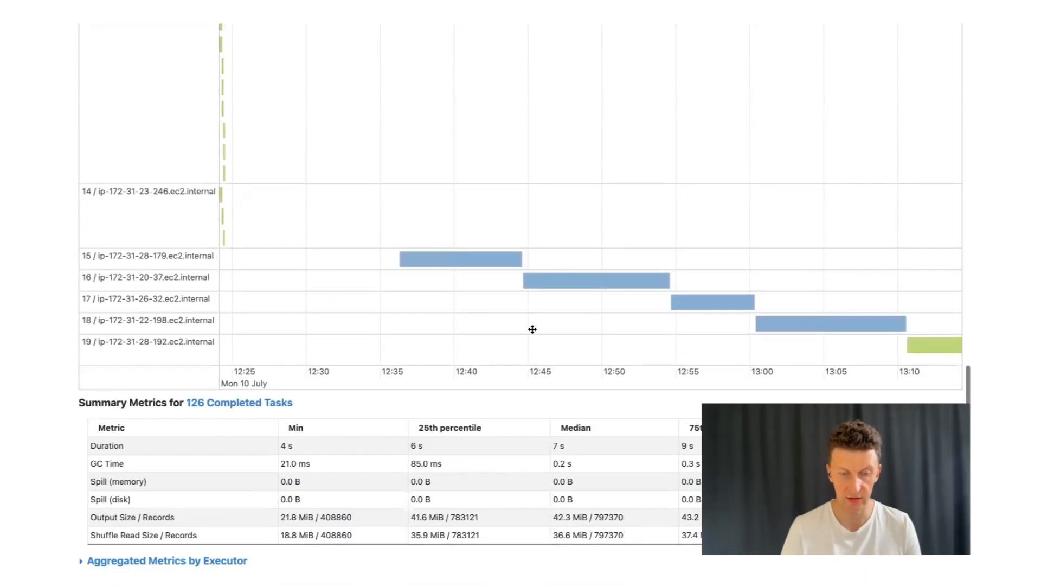
{"action": "scroll", "scroll_direction": "down", "scroll_amount": 3}
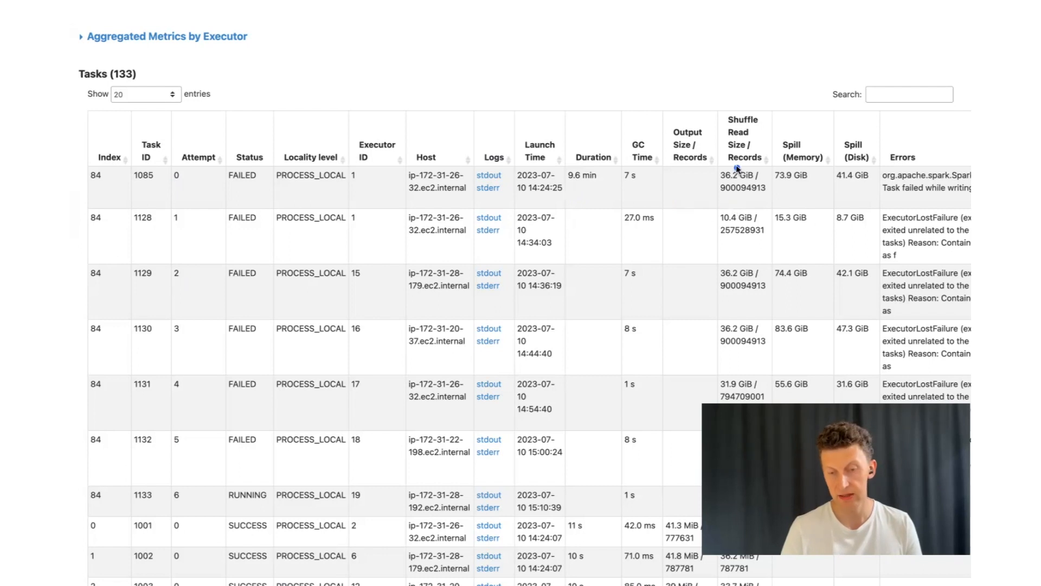
{"action": "left_click", "coordinate": [745, 143]}
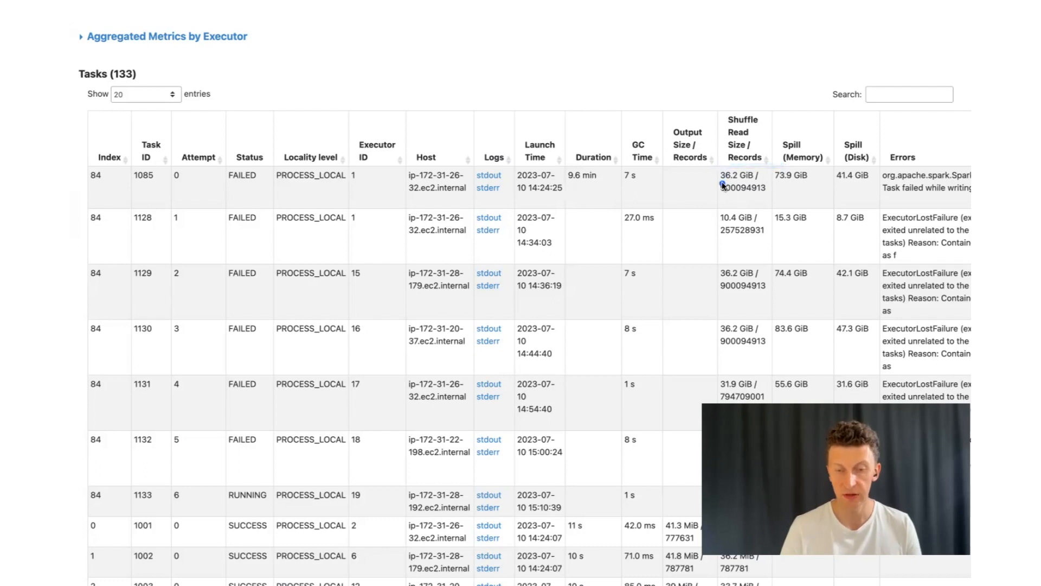
{"action": "double_click", "coordinate": [744, 187]}
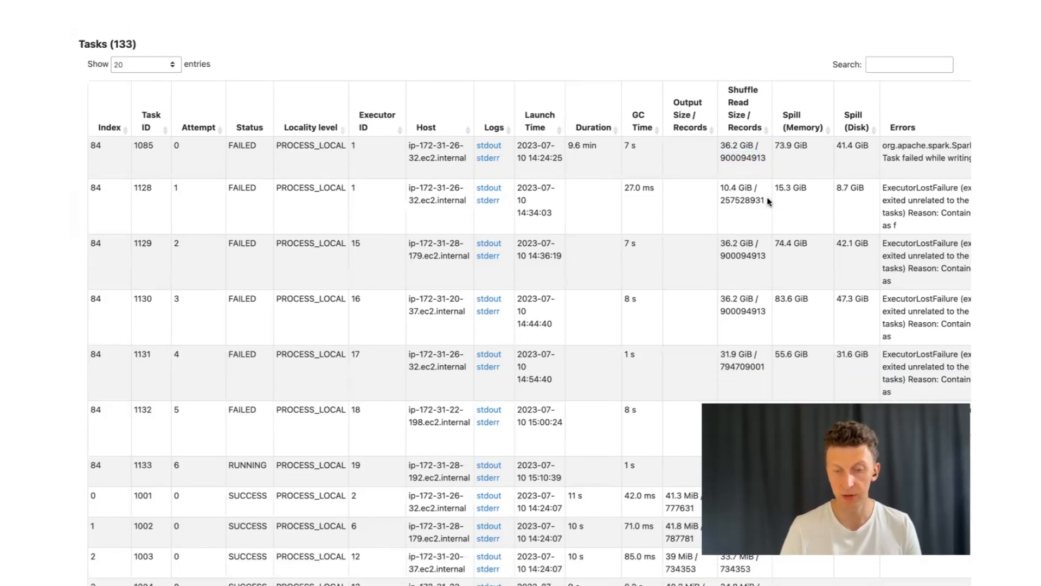
{"action": "scroll", "scroll_direction": "down", "scroll_amount": 3}
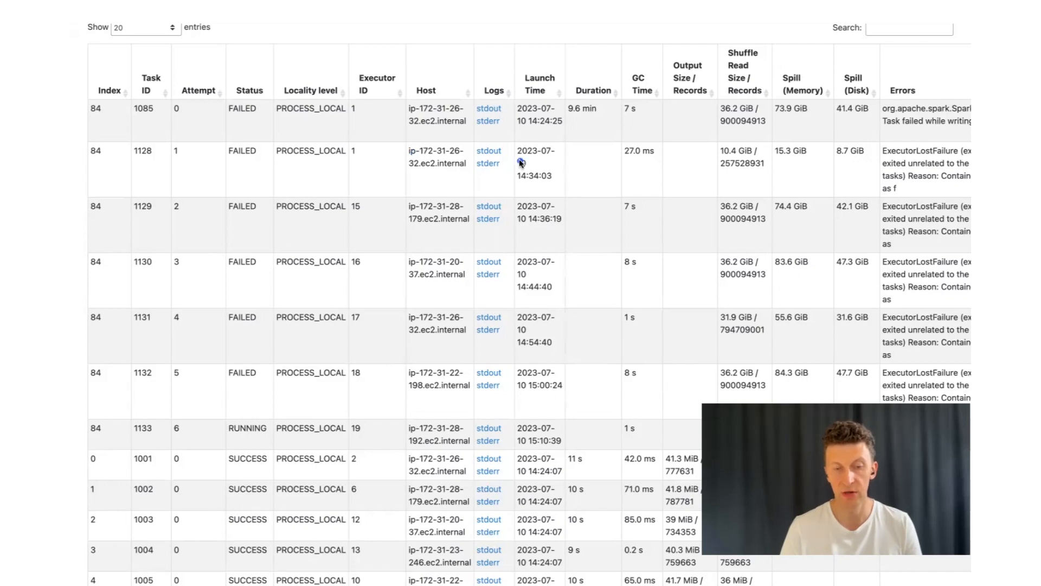
{"action": "mouse_move", "coordinate": [552, 153]}
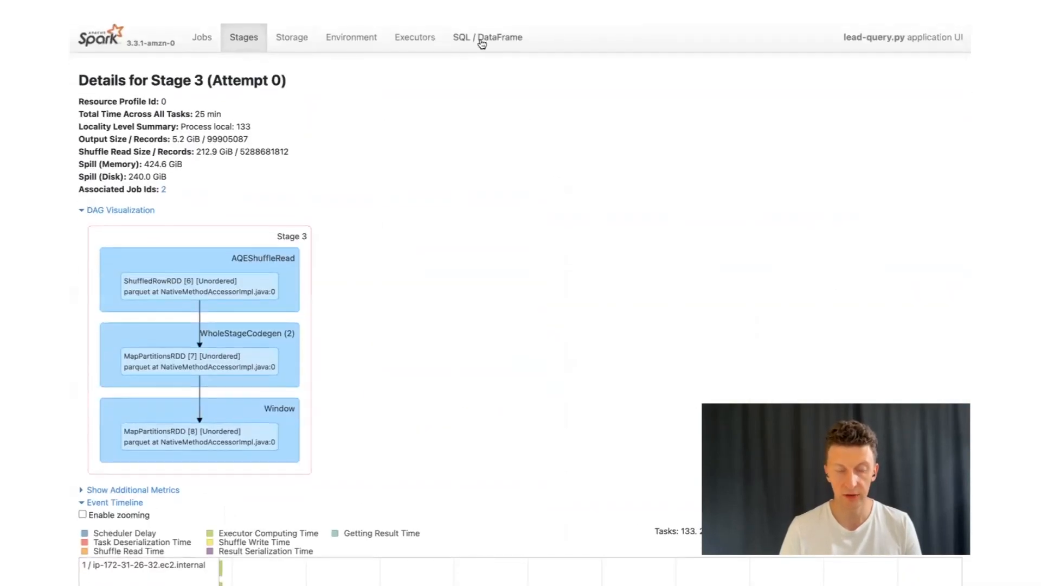
- From the SQL / DataFrame list, show details of running Query 1 writing the parquet output
{"action": "left_click", "coordinate": [487, 37]}
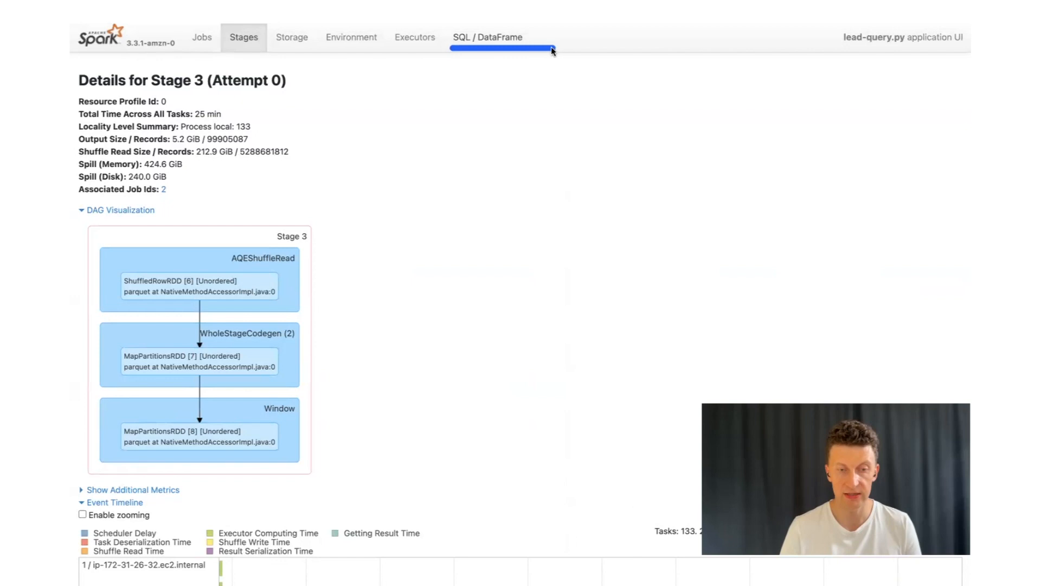
{"action": "left_click", "coordinate": [487, 37]}
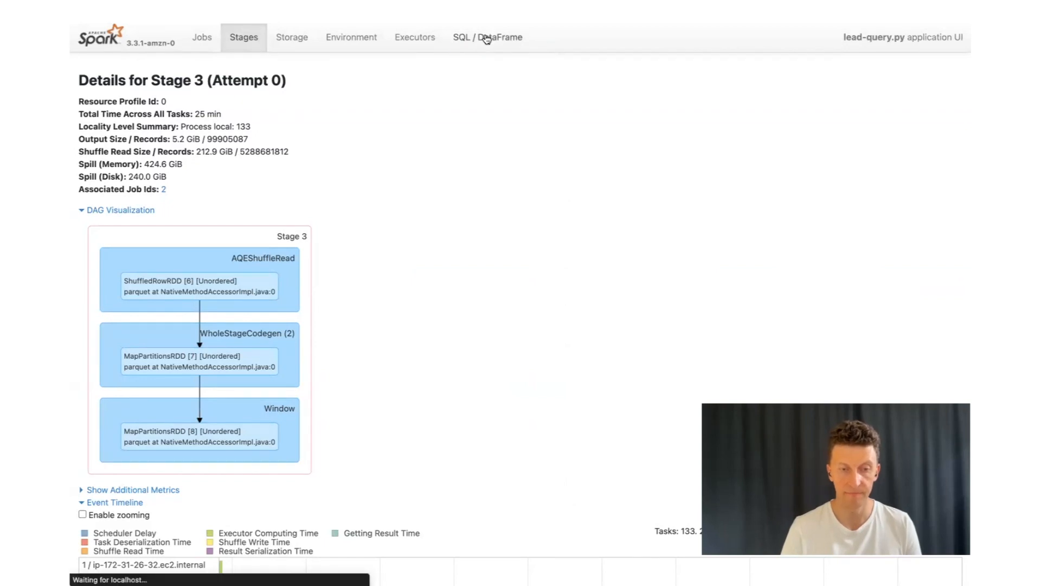
{"action": "left_click", "coordinate": [487, 37]}
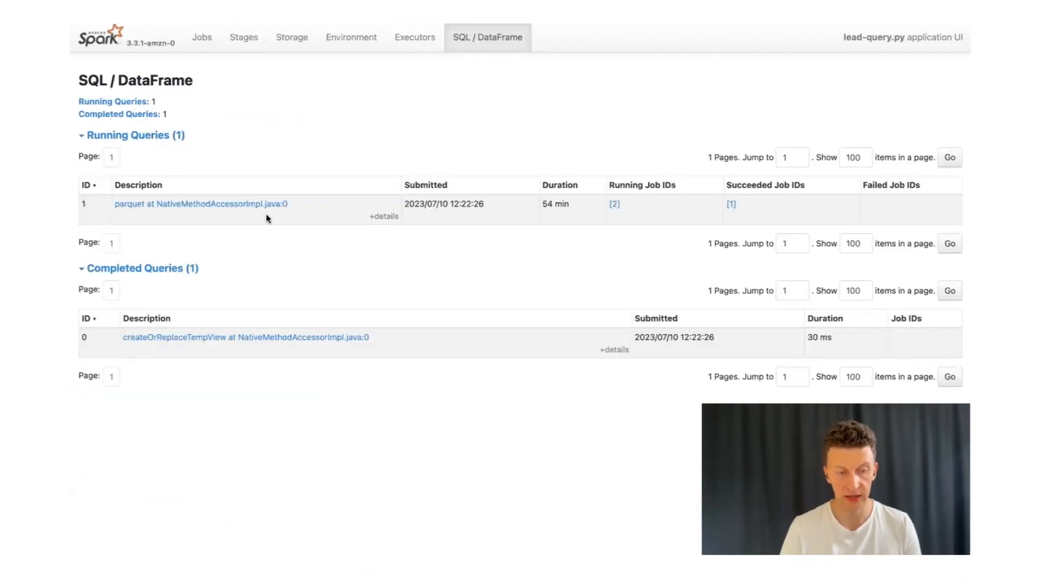
{"action": "left_click", "coordinate": [201, 204]}
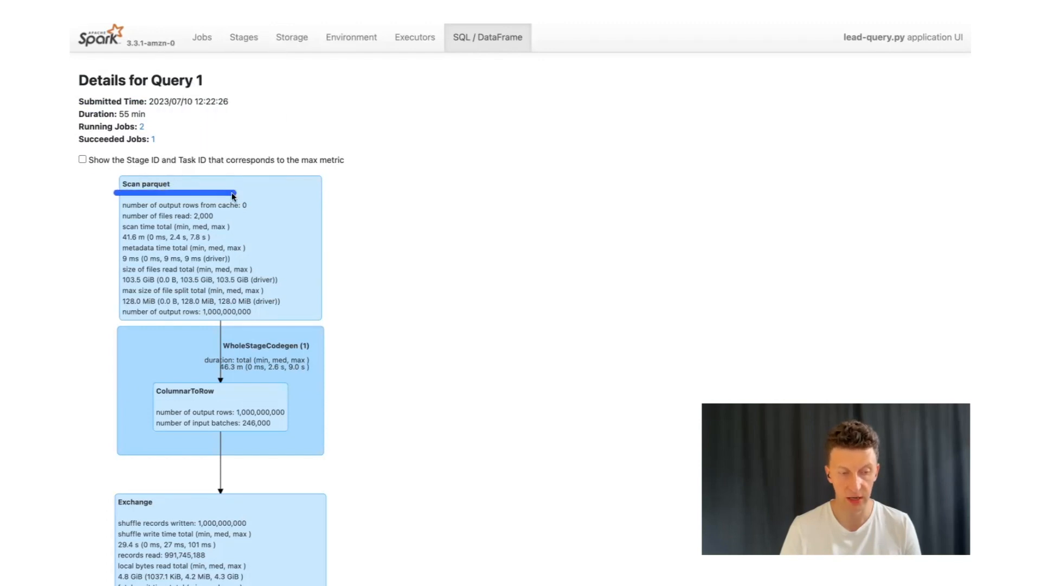
{"action": "scroll", "scroll_direction": "down", "scroll_amount": 3}
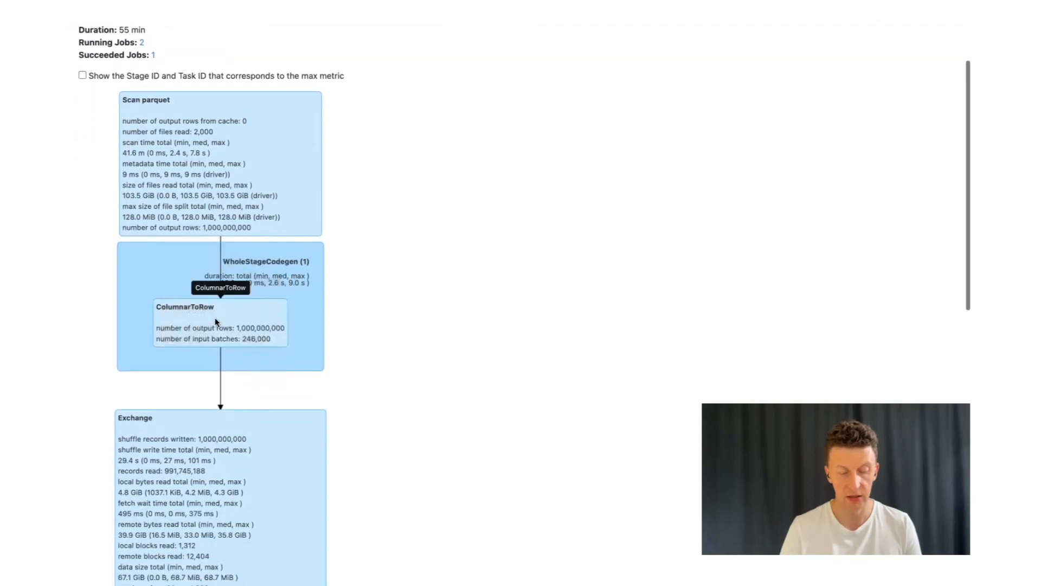
{"action": "scroll", "scroll_direction": "down", "scroll_amount": 3}
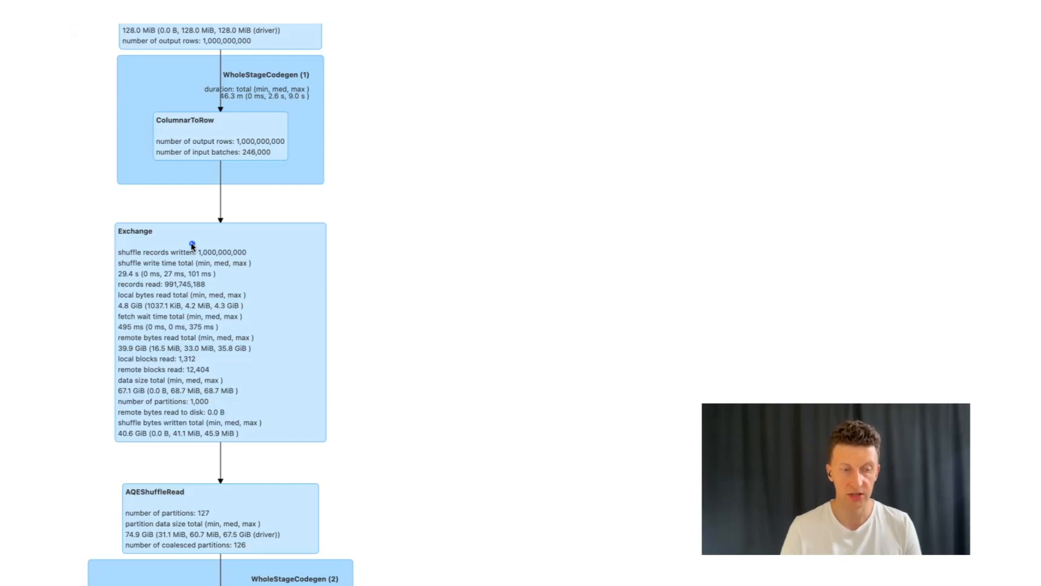
{"action": "mouse_move", "coordinate": [199, 247]}
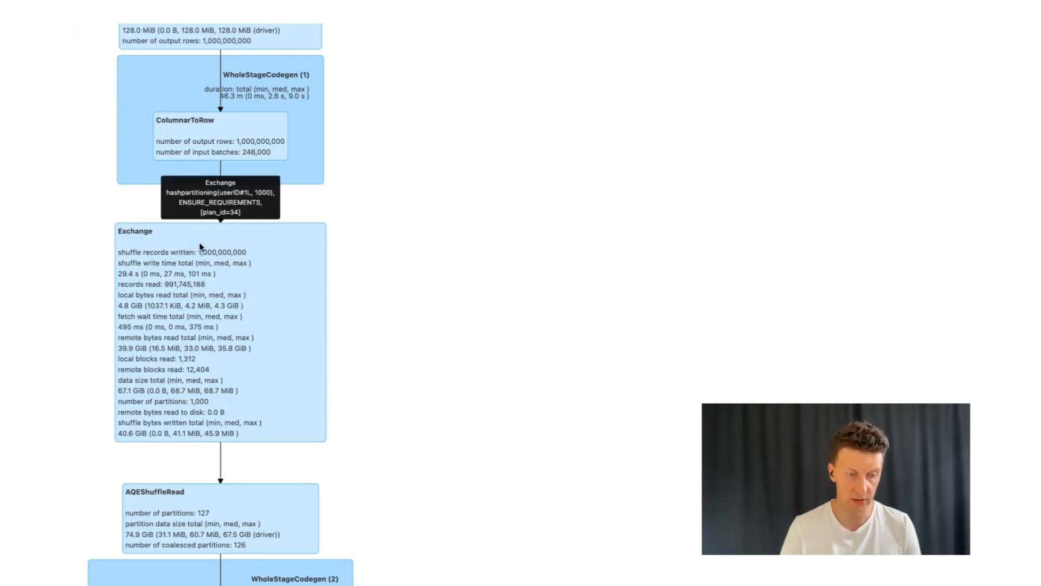
{"action": "mouse_move", "coordinate": [223, 203]}
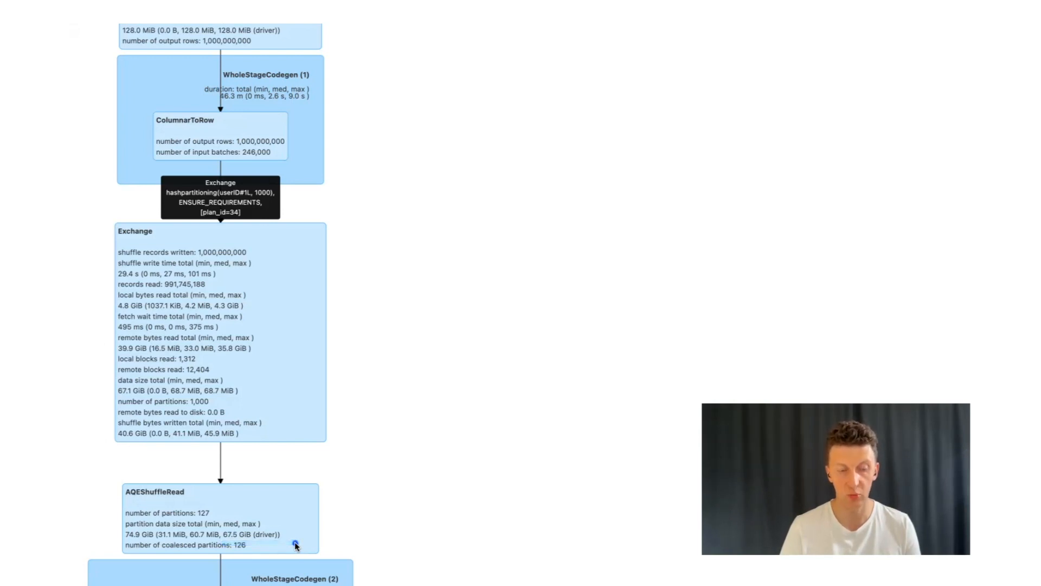
{"action": "mouse_move", "coordinate": [357, 297]}
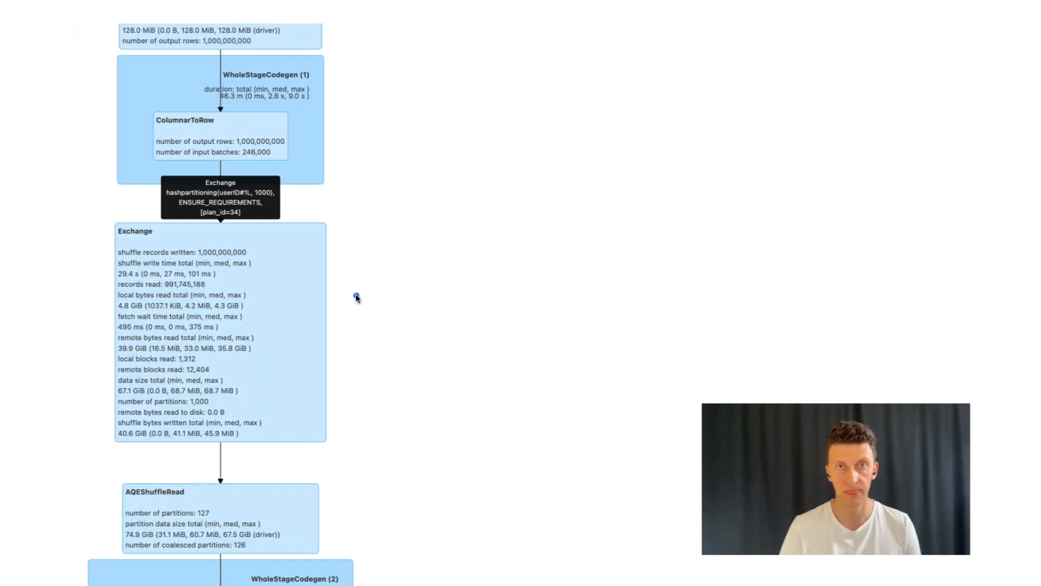
{"action": "mouse_move", "coordinate": [356, 297]}
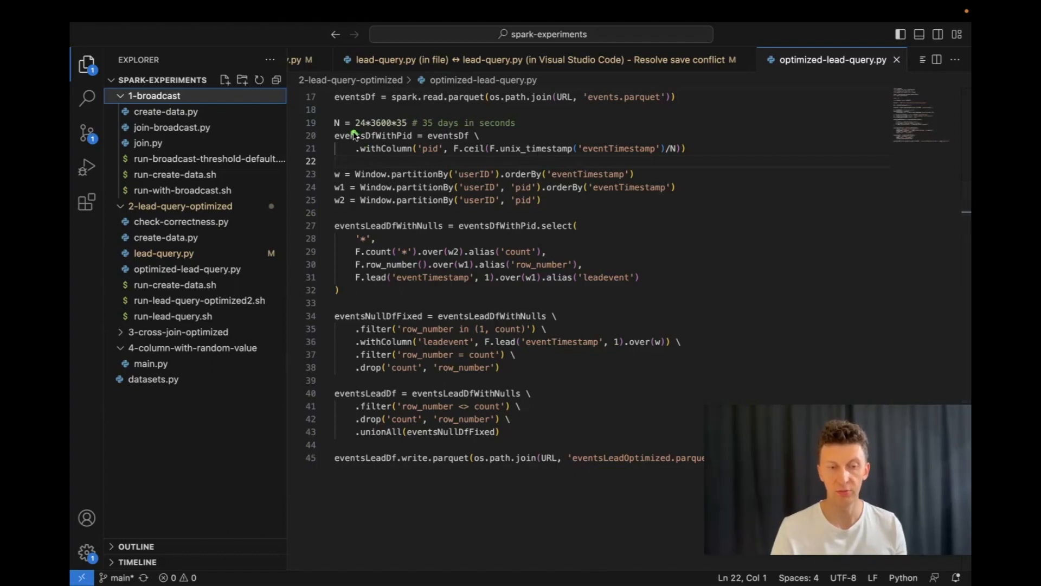
{"action": "double_click", "coordinate": [372, 135]}
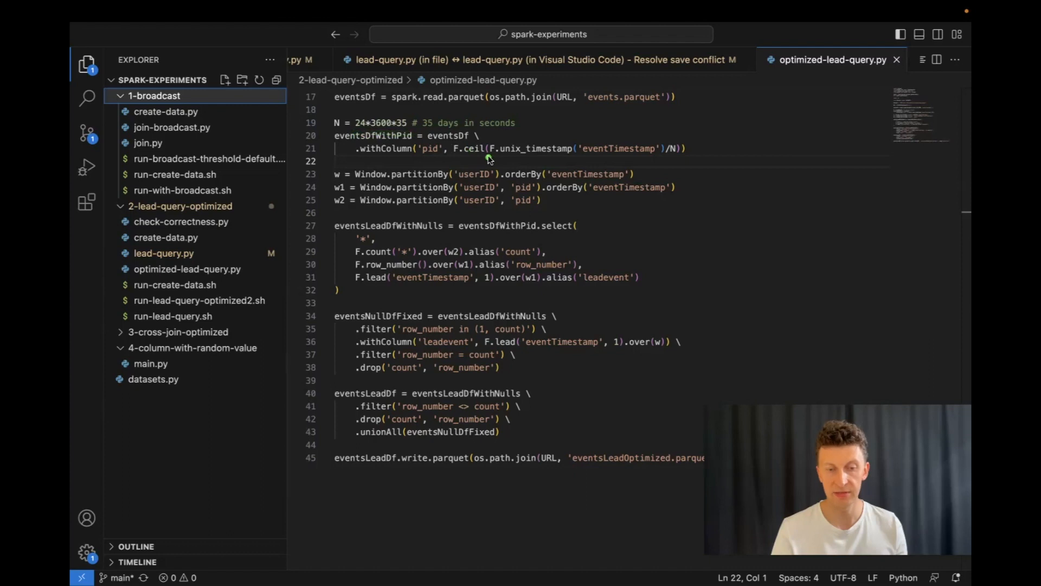
{"action": "left_click_drag", "start_coordinate": [488, 161], "coordinate": [677, 160]}
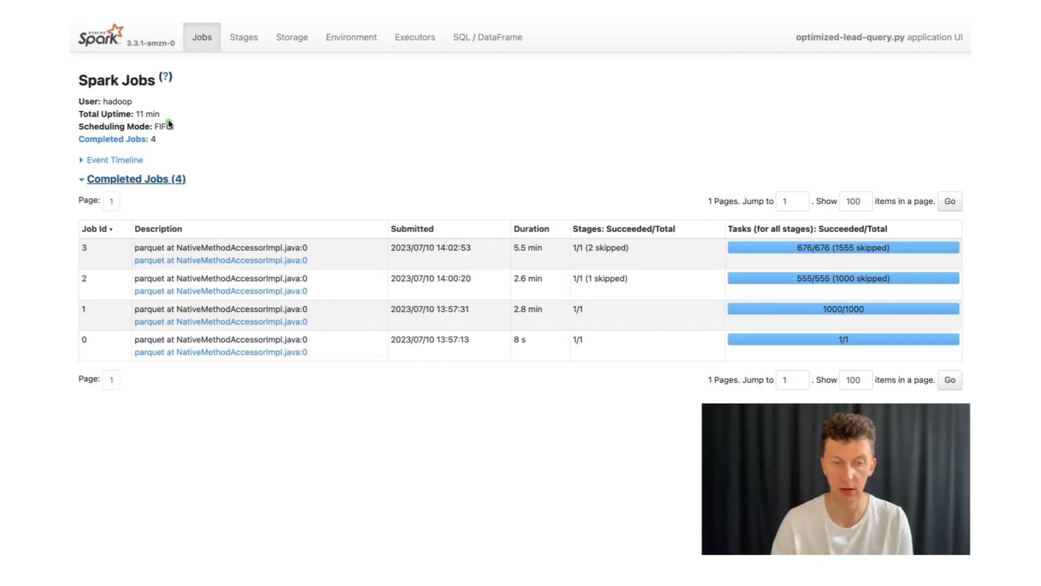
{"action": "mouse_move", "coordinate": [487, 37]}
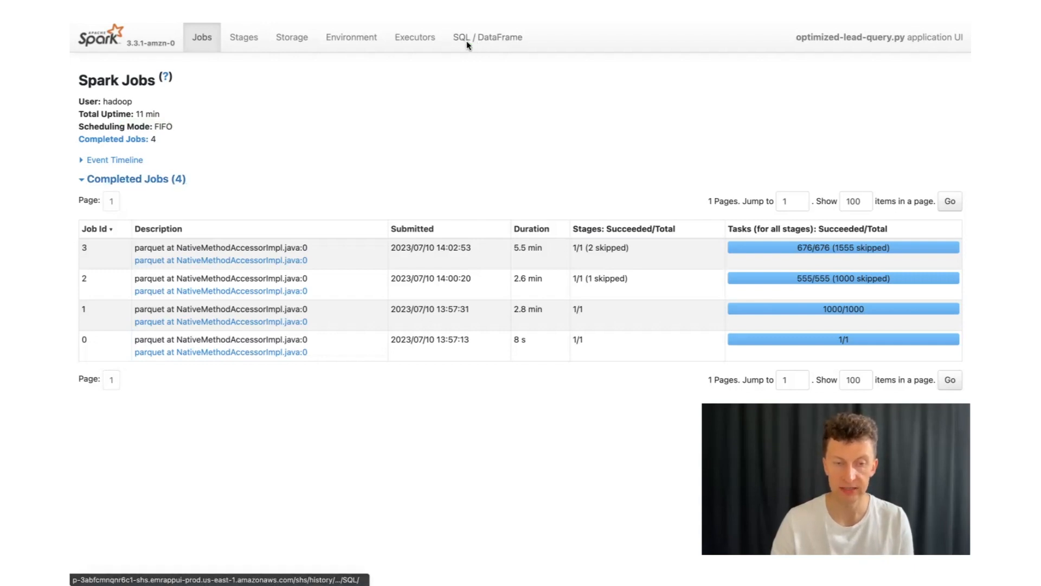
{"action": "mouse_move", "coordinate": [488, 37]}
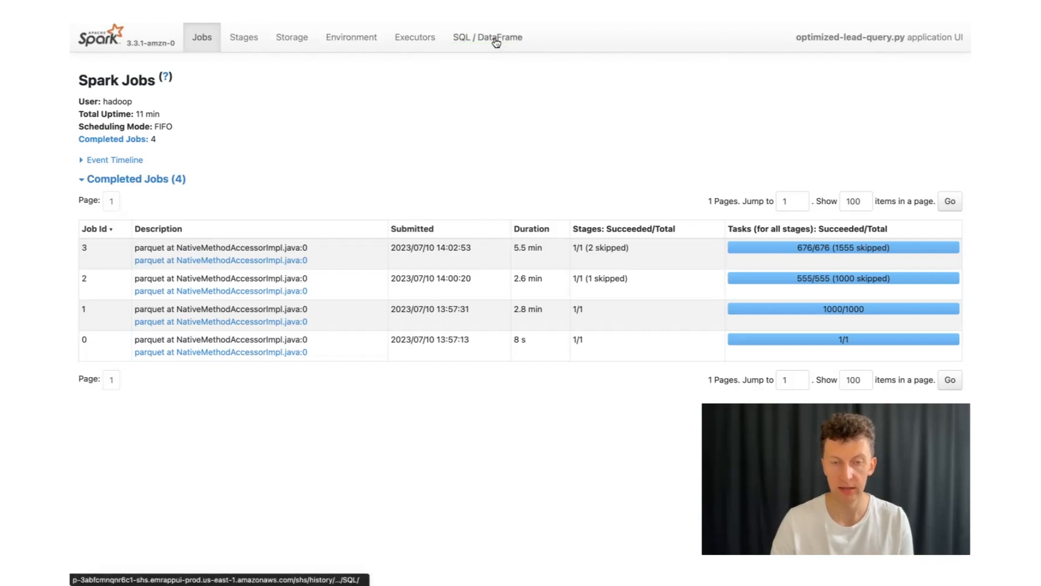
- Show the SQL / DataFrame list with one completed 11-minute parquet query spanning jobs 1–3
{"action": "left_click", "coordinate": [487, 37]}
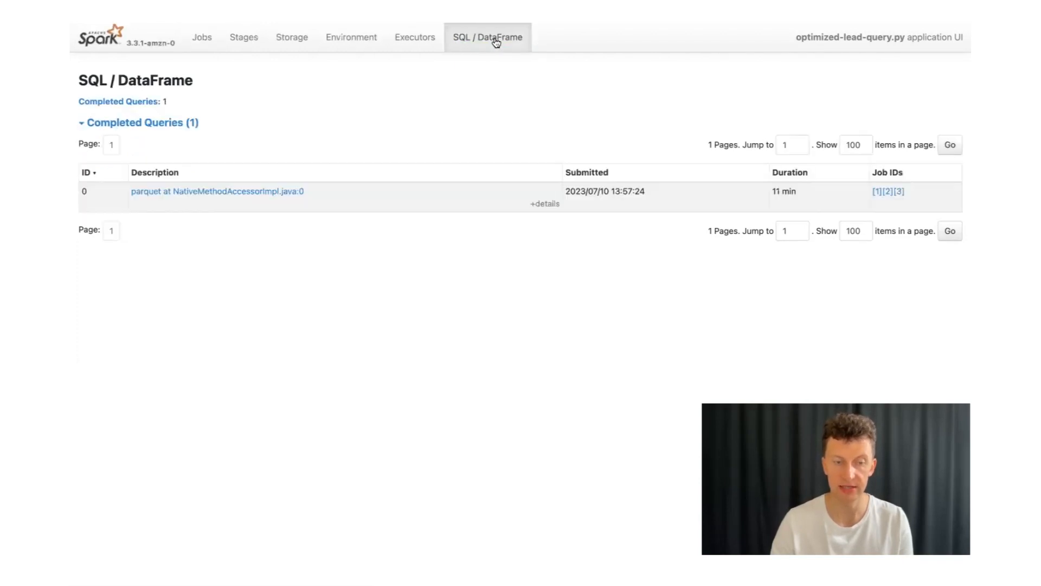
{"action": "mouse_move", "coordinate": [448, 303]}
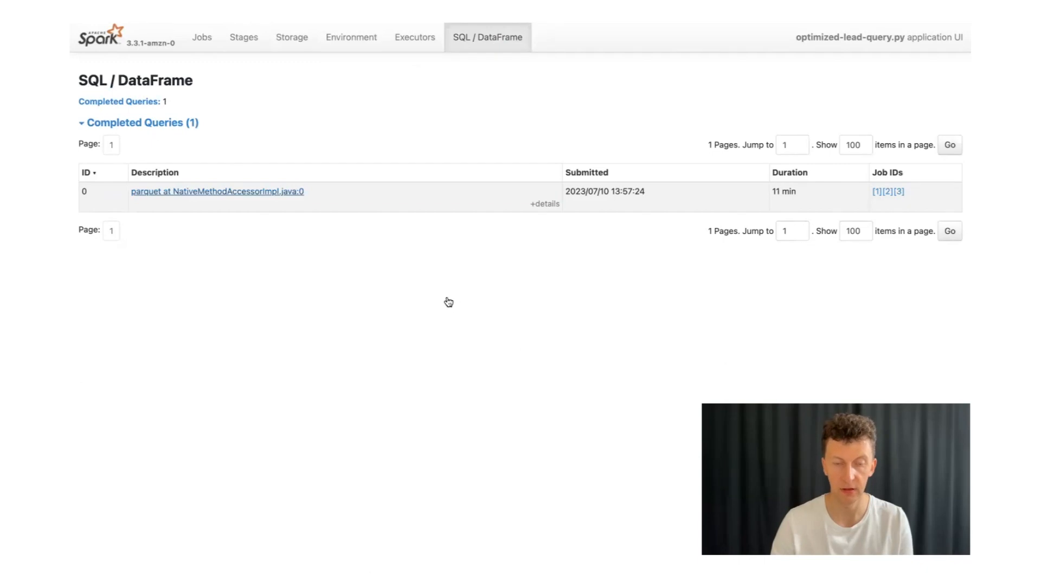
- Review Query 0's plan: two filtered branches unioned, writing 1,000,000,000 rows into 676 files
{"action": "left_click", "coordinate": [217, 190]}
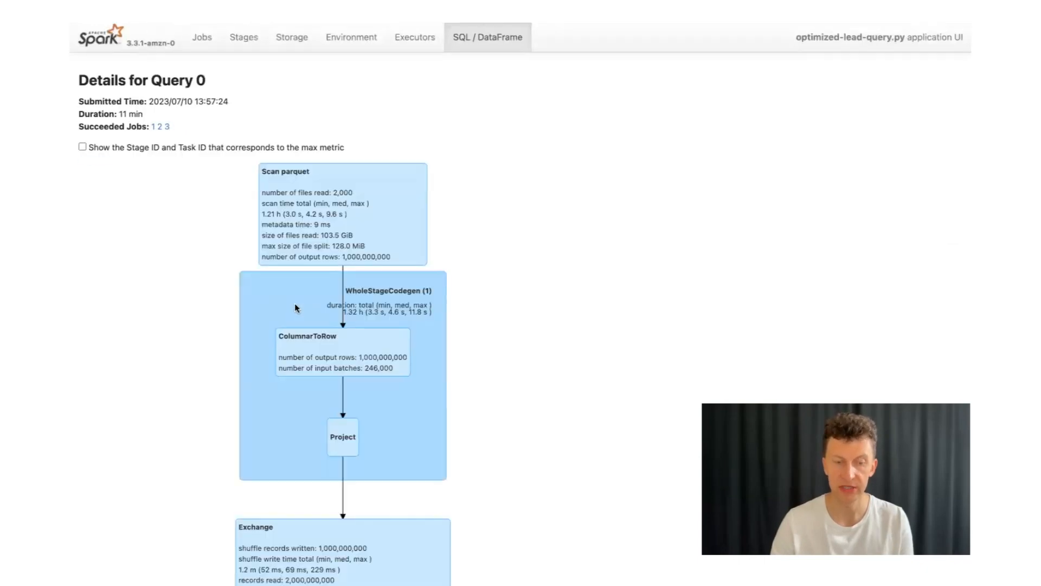
{"action": "scroll", "scroll_direction": "down", "scroll_amount": 3}
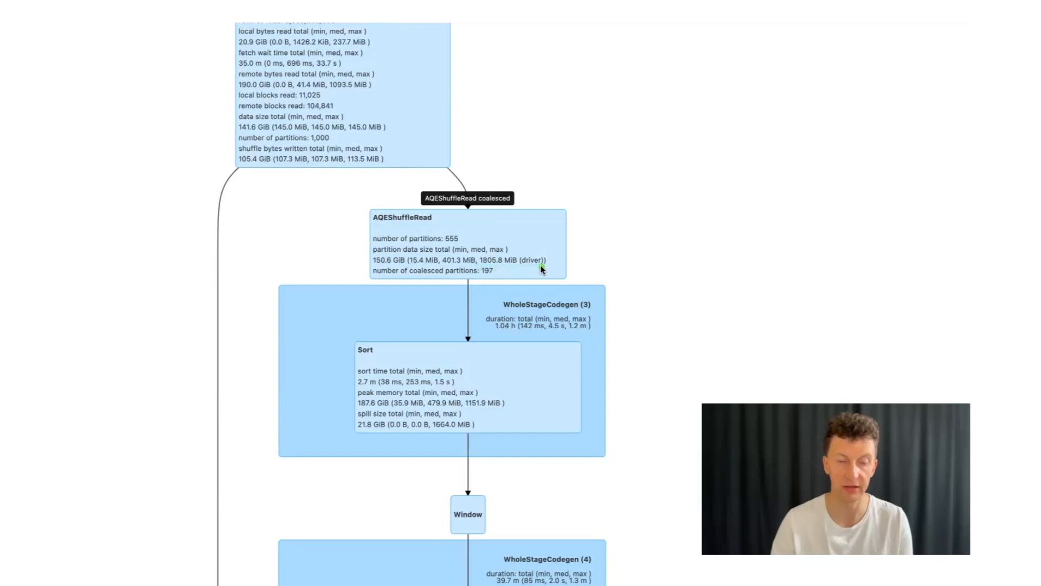
{"action": "scroll", "scroll_direction": "down", "scroll_amount": 3}
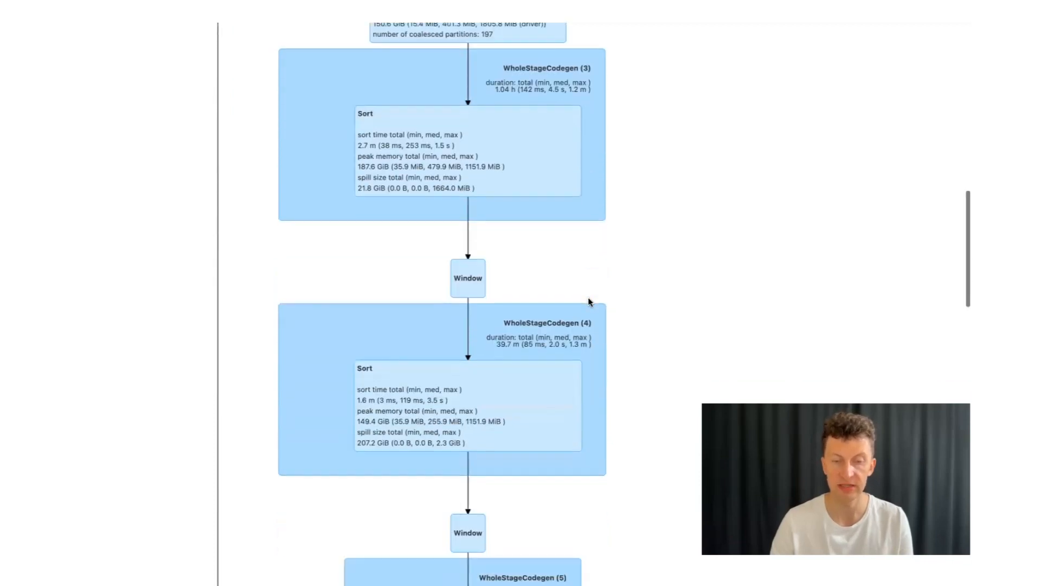
{"action": "scroll", "scroll_direction": "down", "scroll_amount": 3}
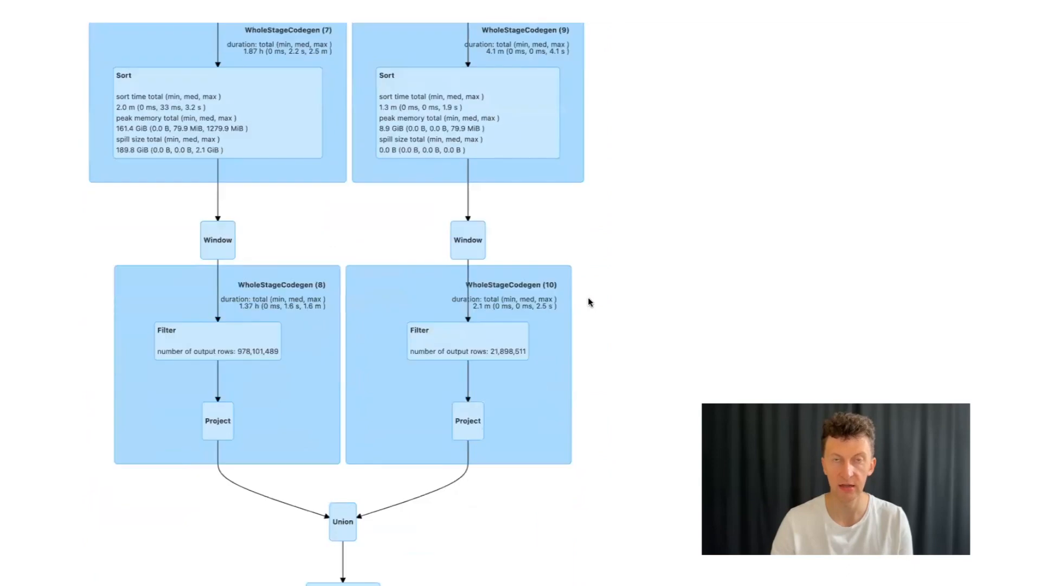
{"action": "scroll", "scroll_direction": "down", "scroll_amount": 3}
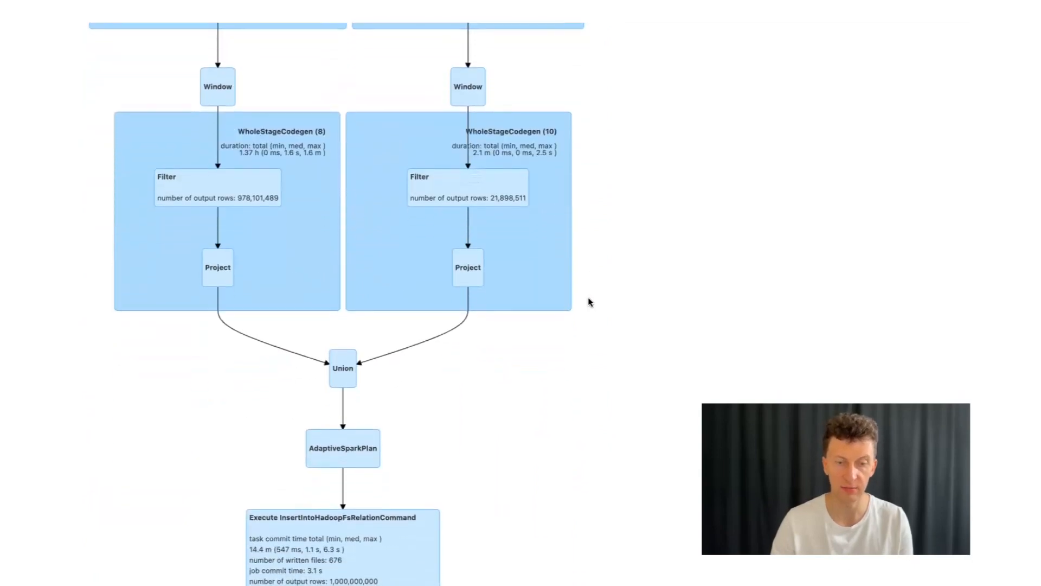
{"action": "scroll", "scroll_direction": "down", "scroll_amount": 3}
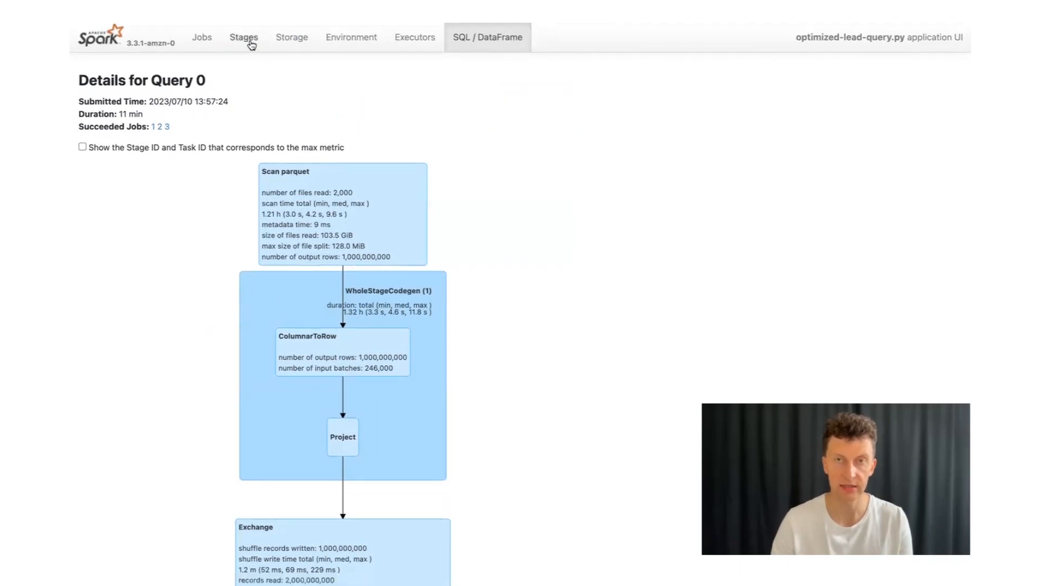
- From the Stages list, inspect Stage 6's 676 tasks, 2.8 min max duration and 3.8 GiB spill
{"action": "left_click", "coordinate": [243, 37]}
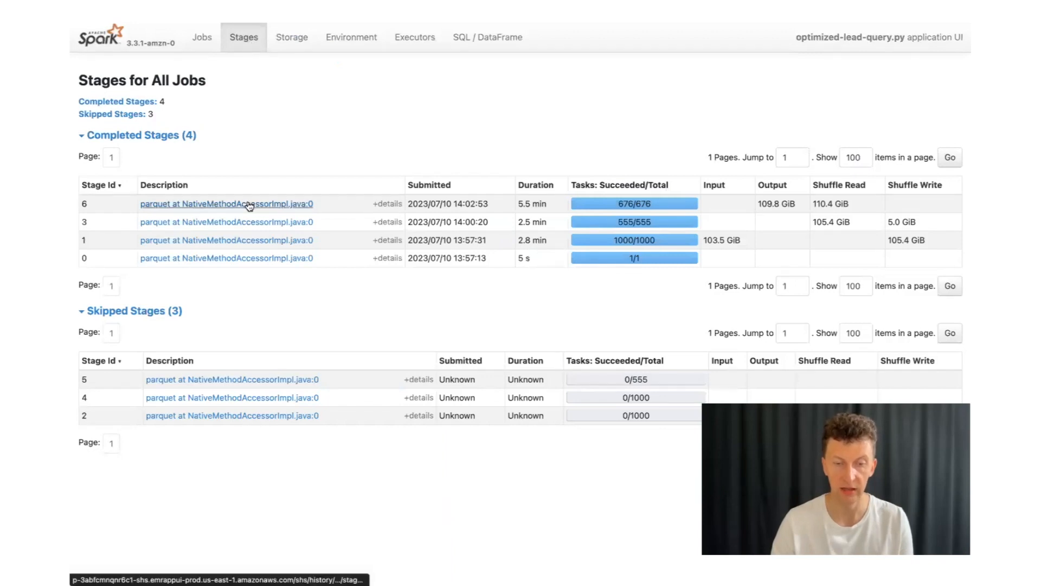
{"action": "left_click", "coordinate": [225, 204]}
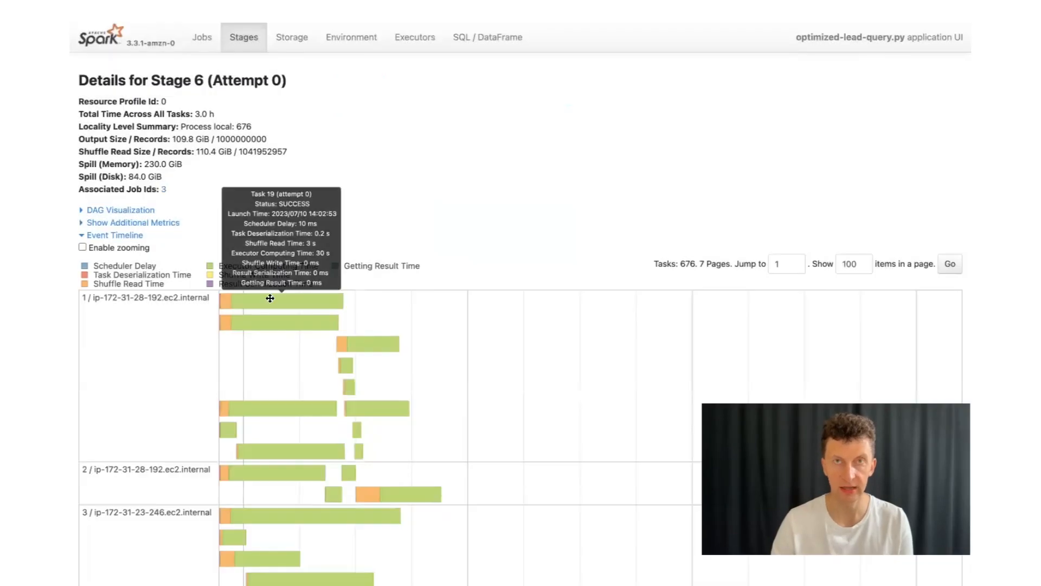
{"action": "mouse_move", "coordinate": [297, 289]}
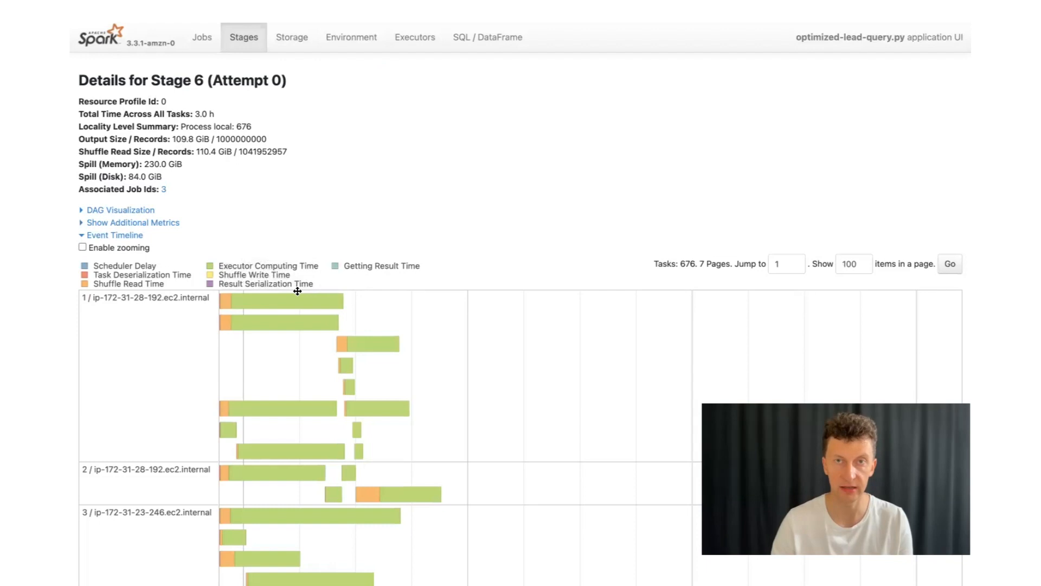
{"action": "mouse_move", "coordinate": [417, 423]}
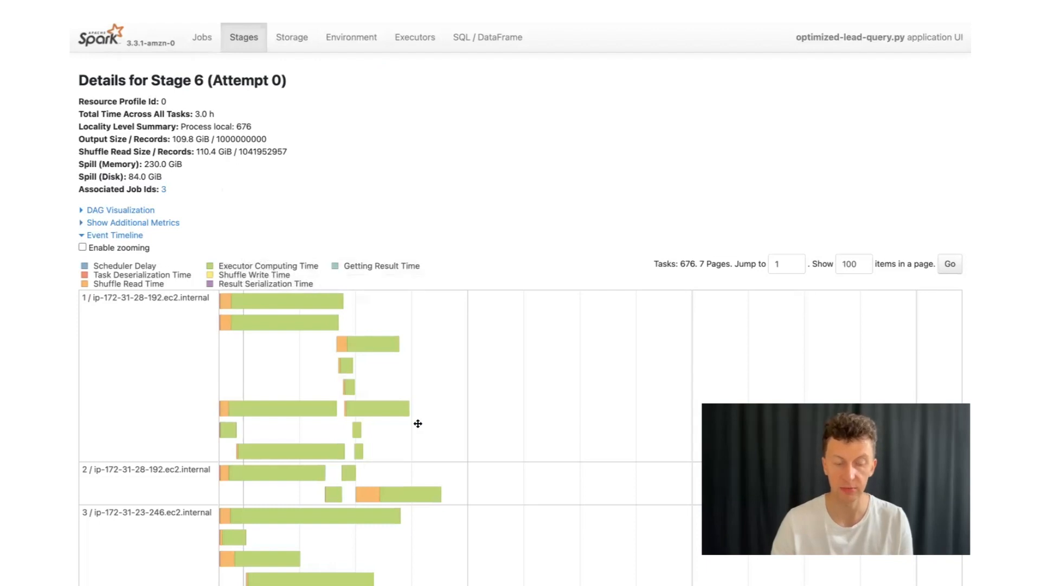
{"action": "scroll", "scroll_direction": "down", "scroll_amount": 3}
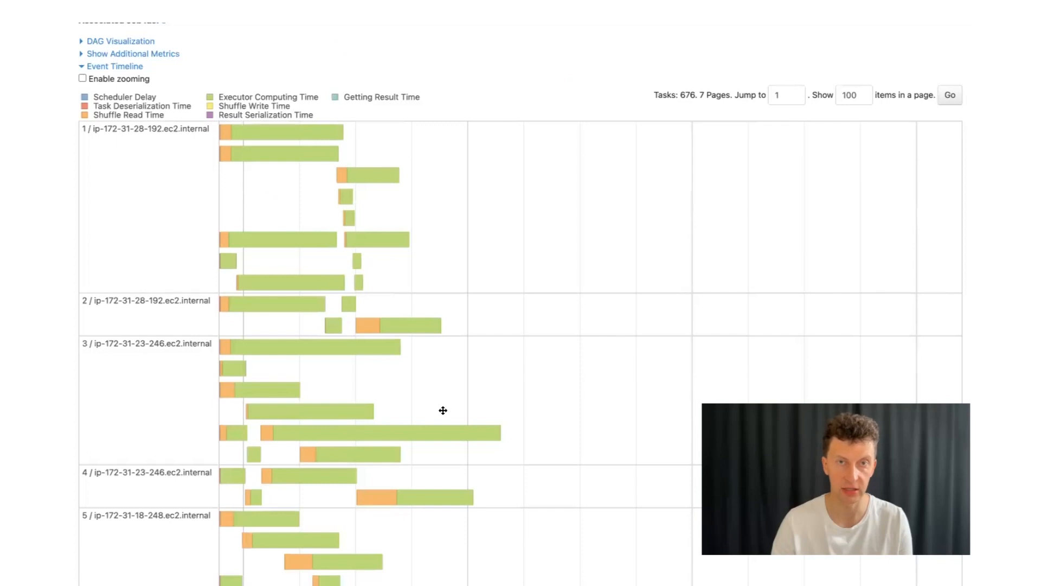
{"action": "mouse_move", "coordinate": [547, 372]}
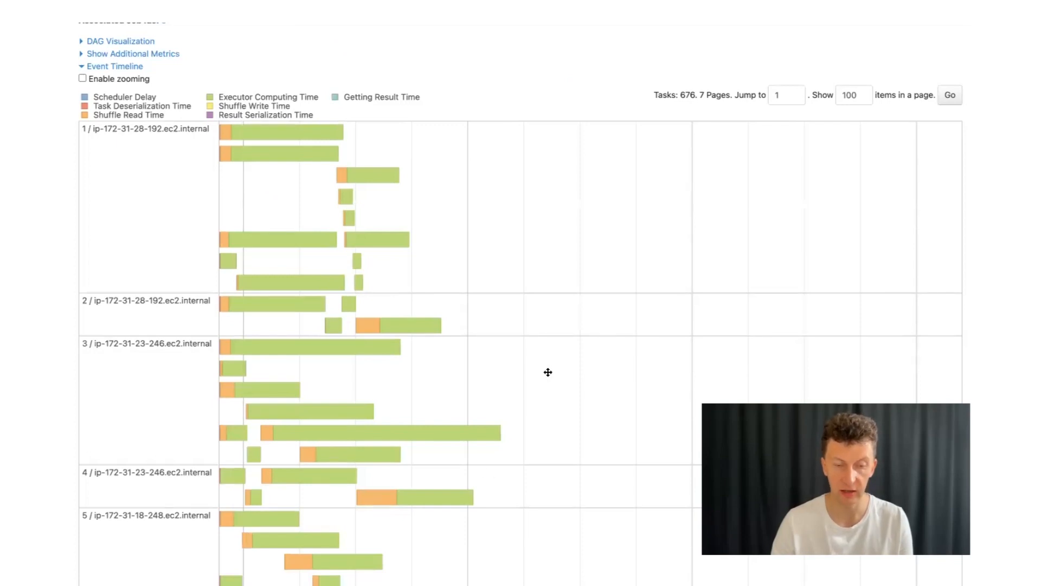
{"action": "scroll", "scroll_direction": "down", "scroll_amount": 3}
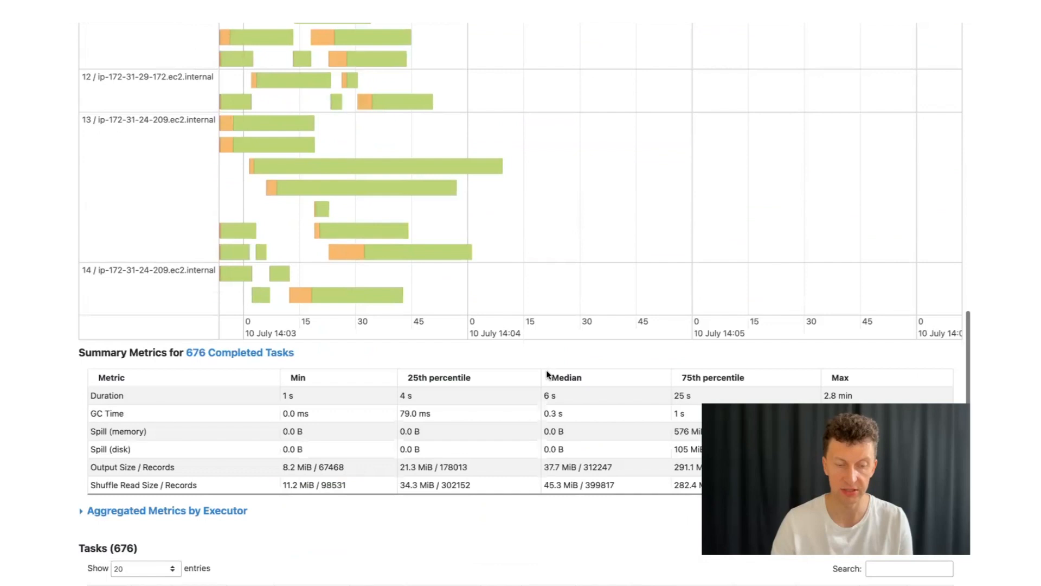
{"action": "scroll", "scroll_direction": "down", "scroll_amount": 3}
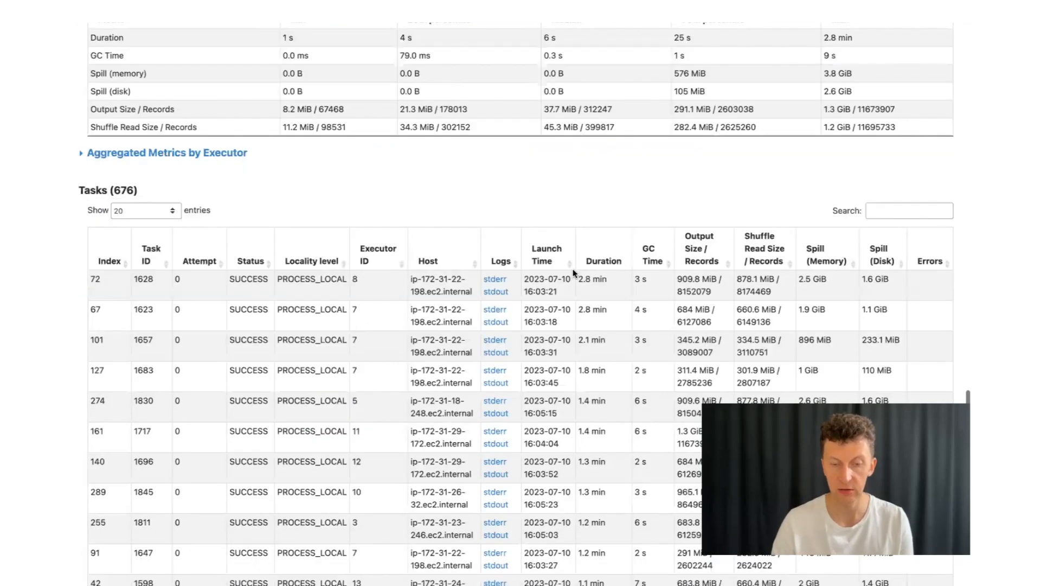